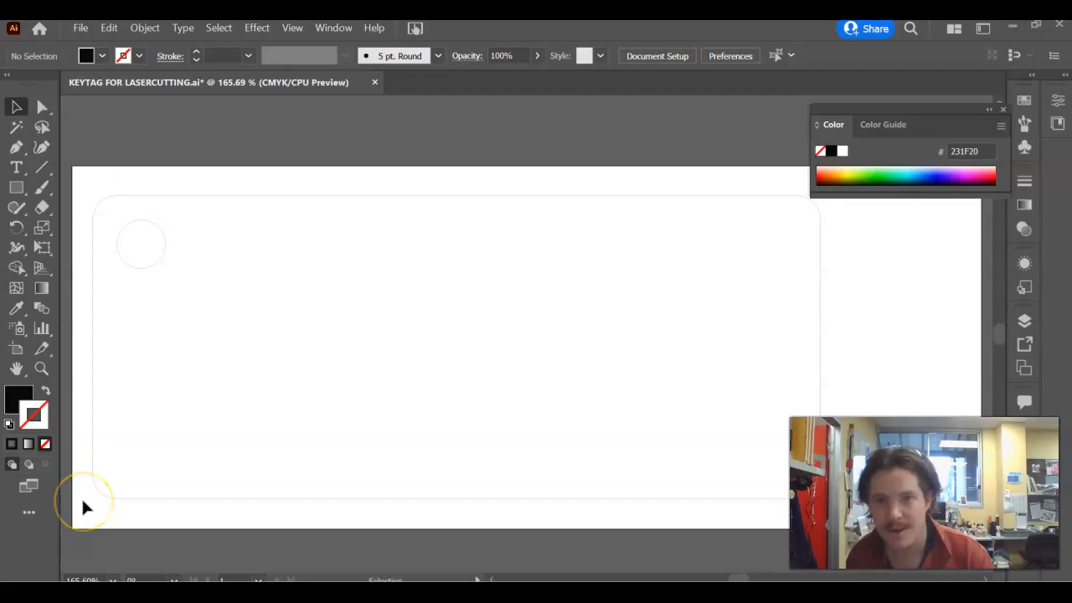
mouse_move(75, 376)
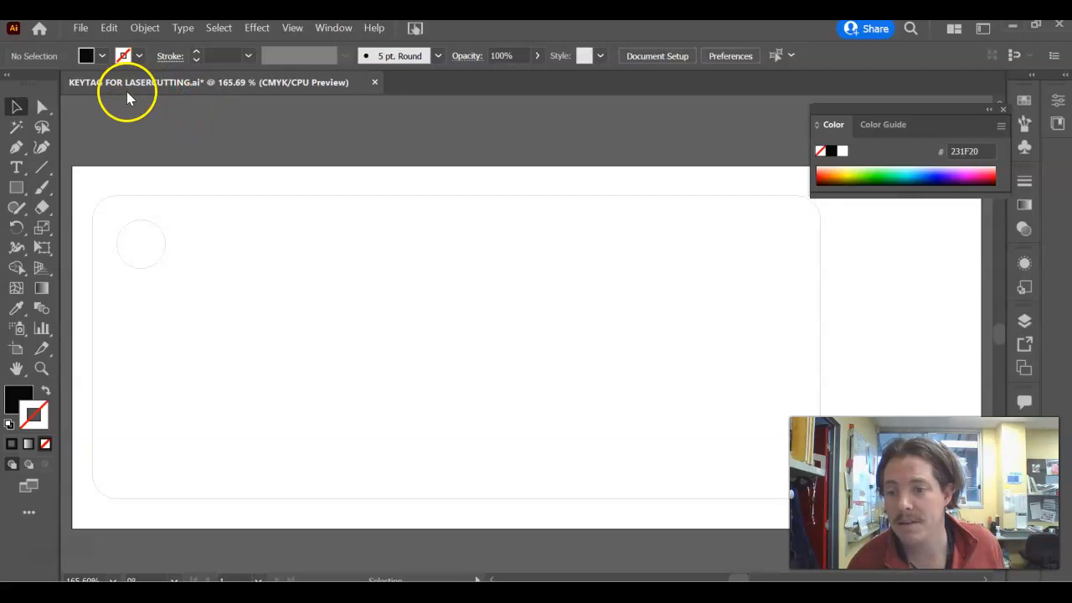
- Place the Adelaide Crows logo image file into the document
left_click(80, 28)
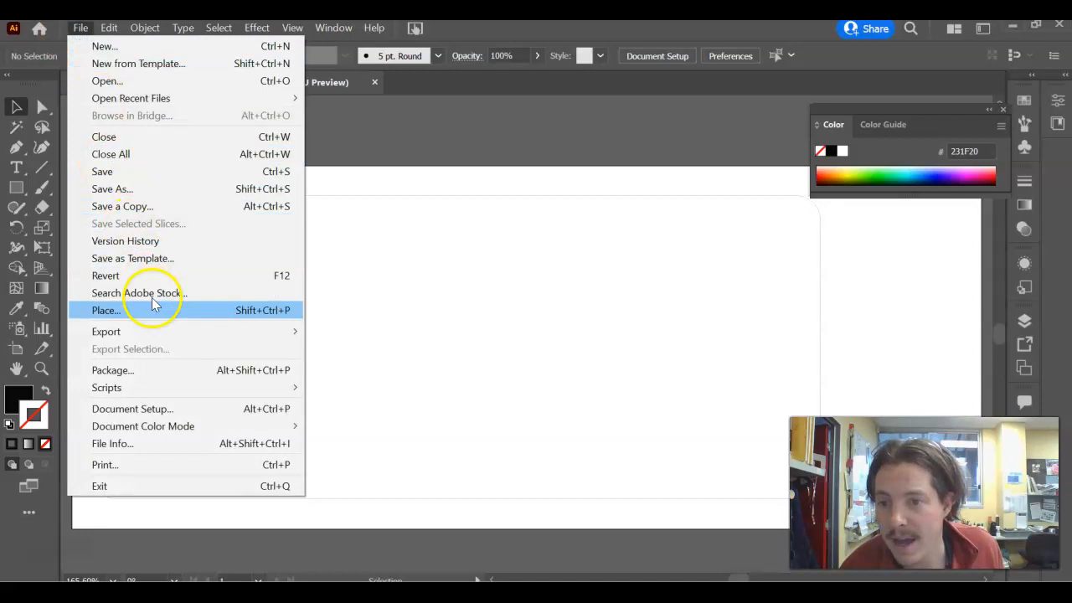
left_click(105, 309)
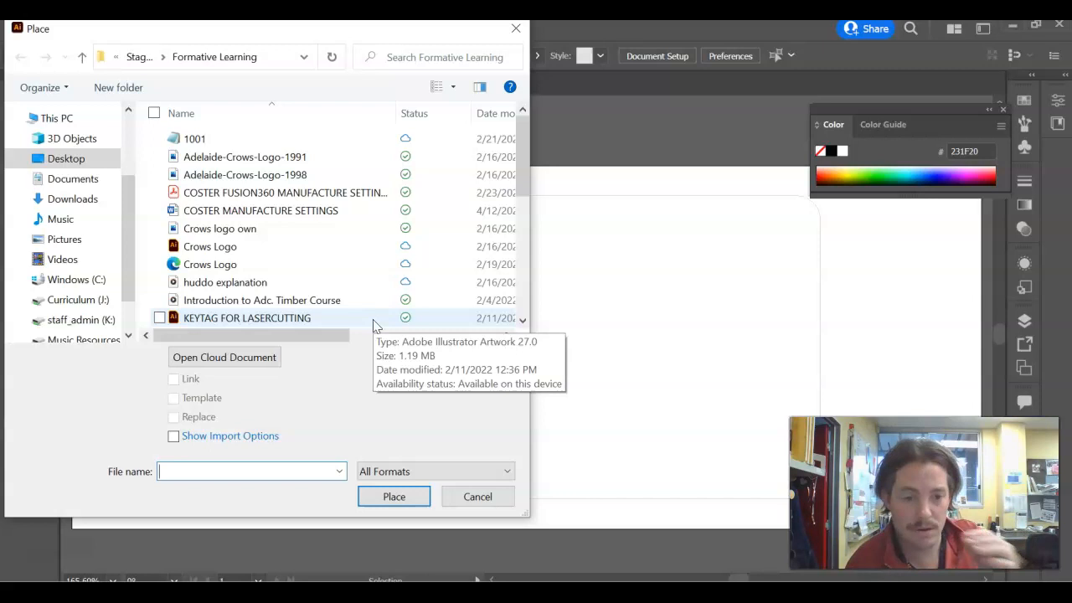
left_click(394, 496)
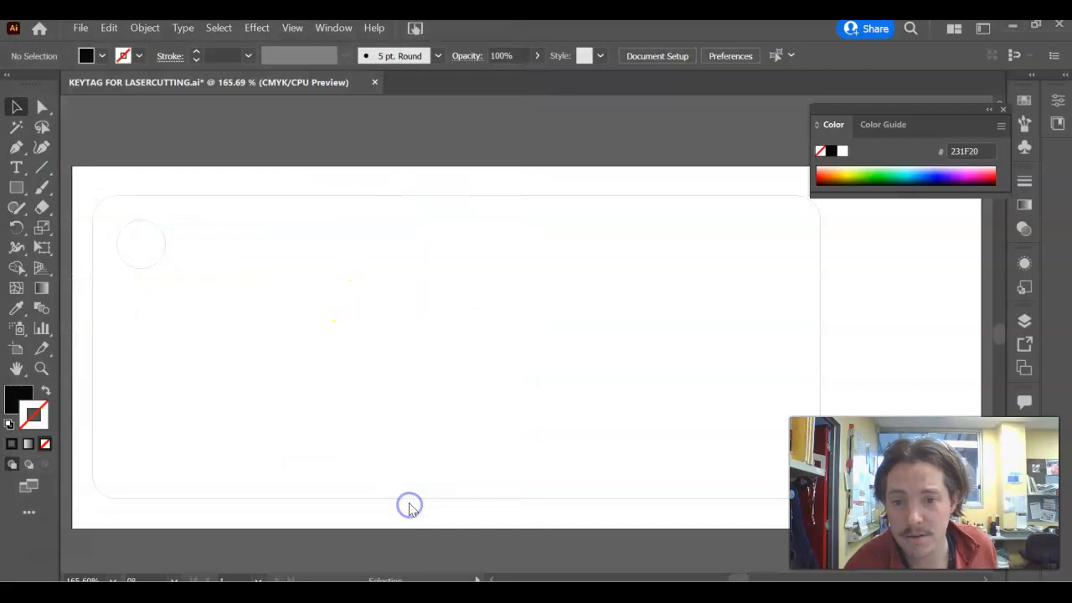
- Drop the Crows logo on the artboard and move it over the key tag's left half
left_click(410, 504)
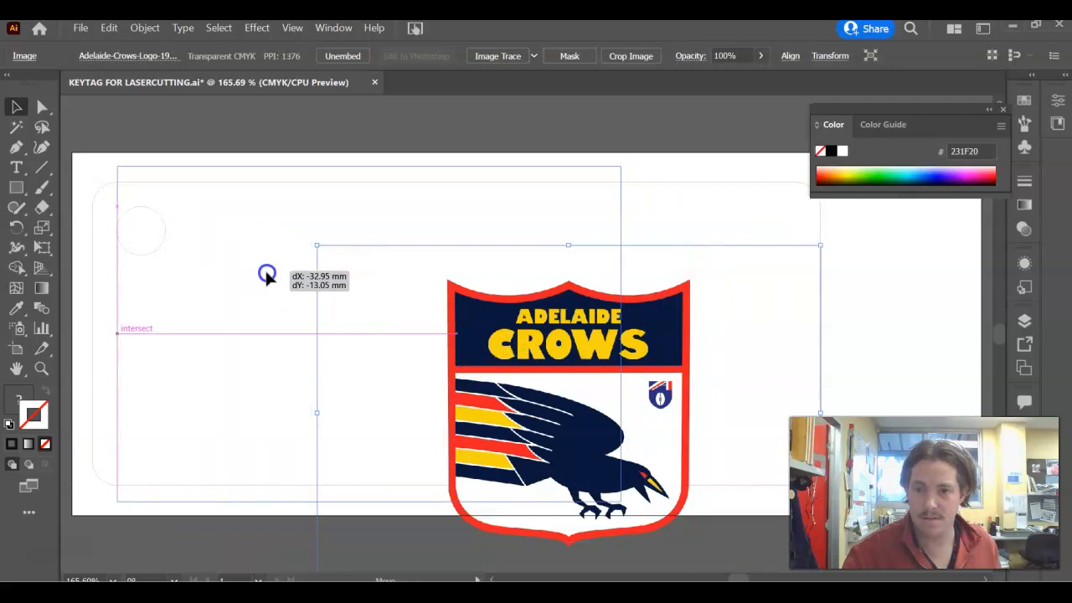
left_click_drag(568, 411, 334, 335)
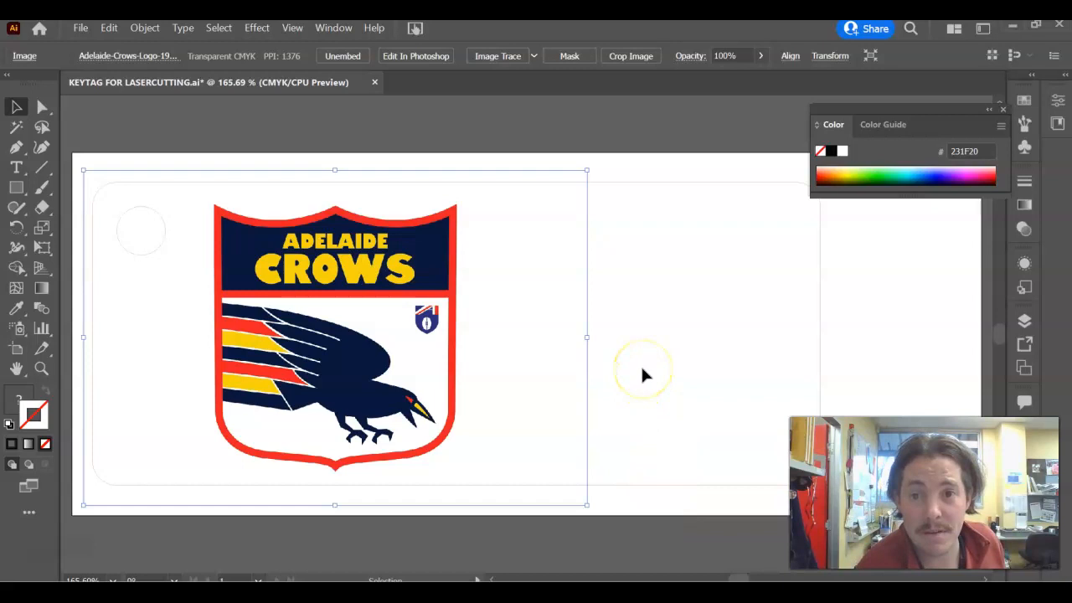
mouse_move(498, 56)
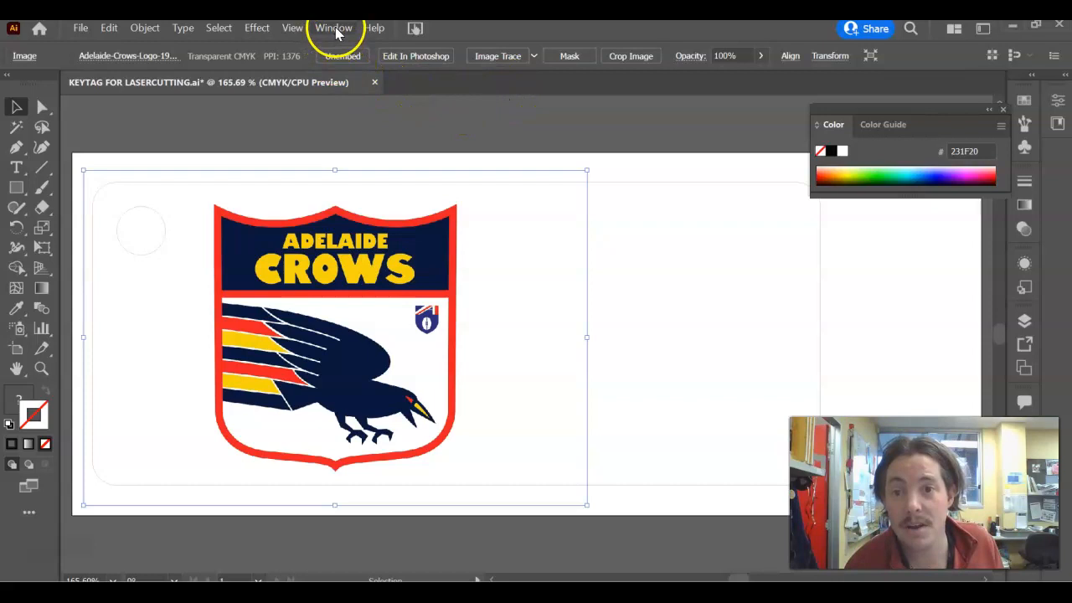
left_click(333, 28)
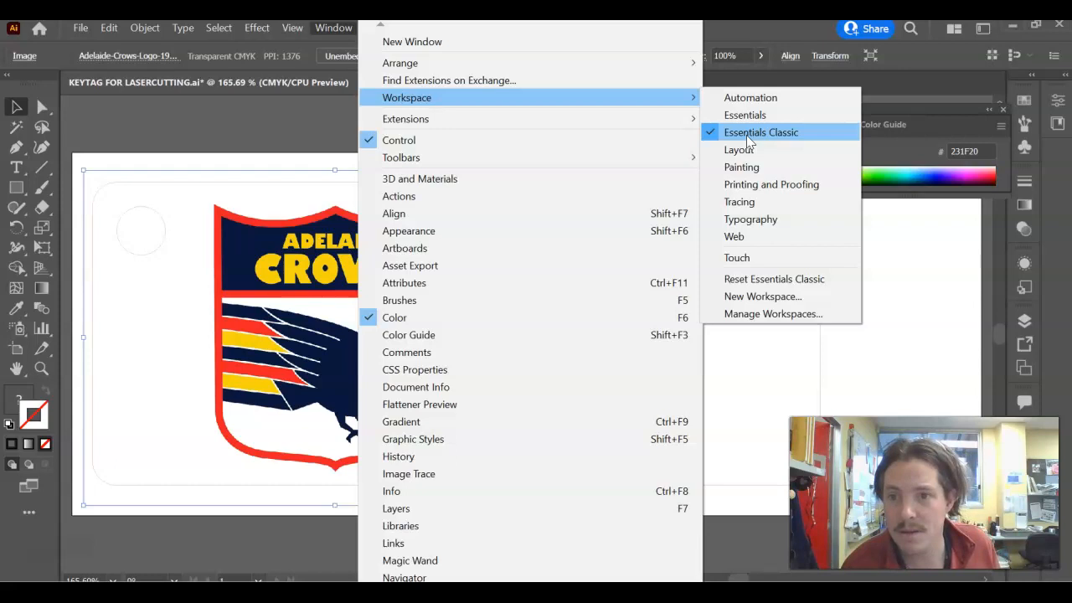
left_click(760, 132)
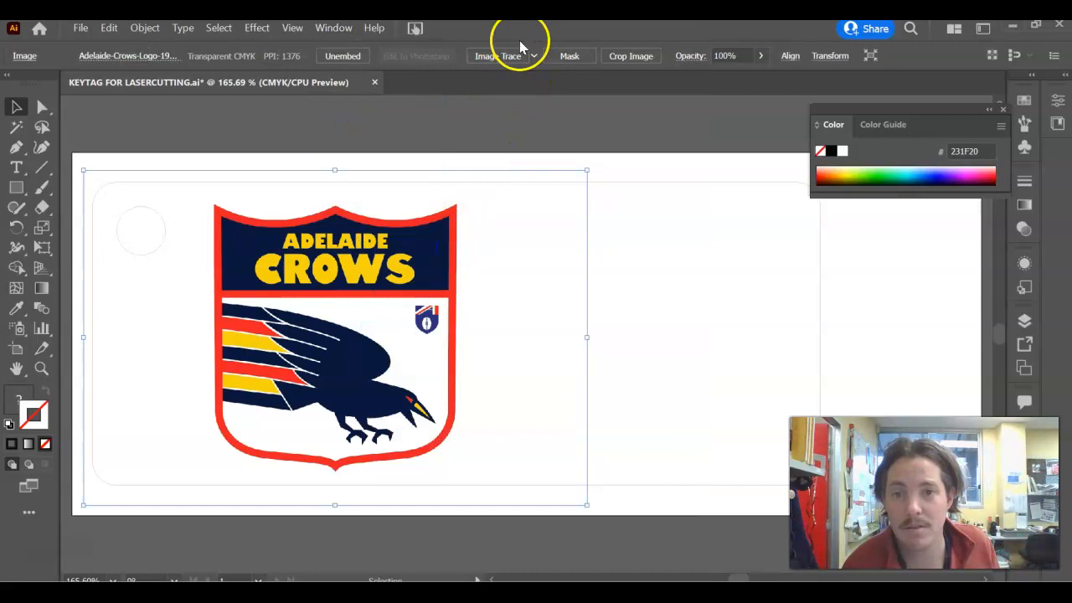
left_click(497, 55)
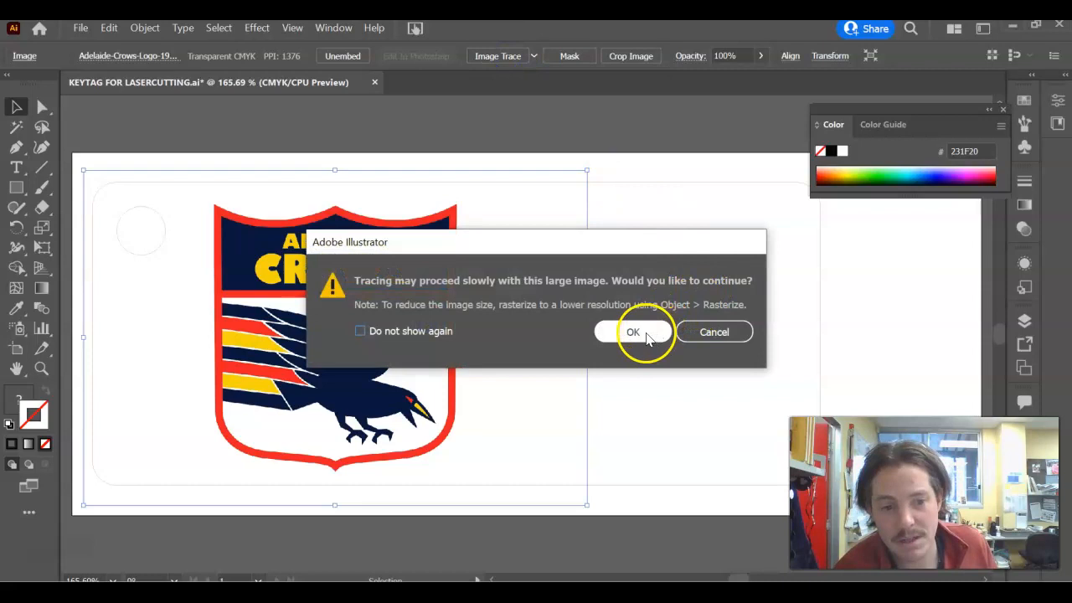
left_click(633, 331)
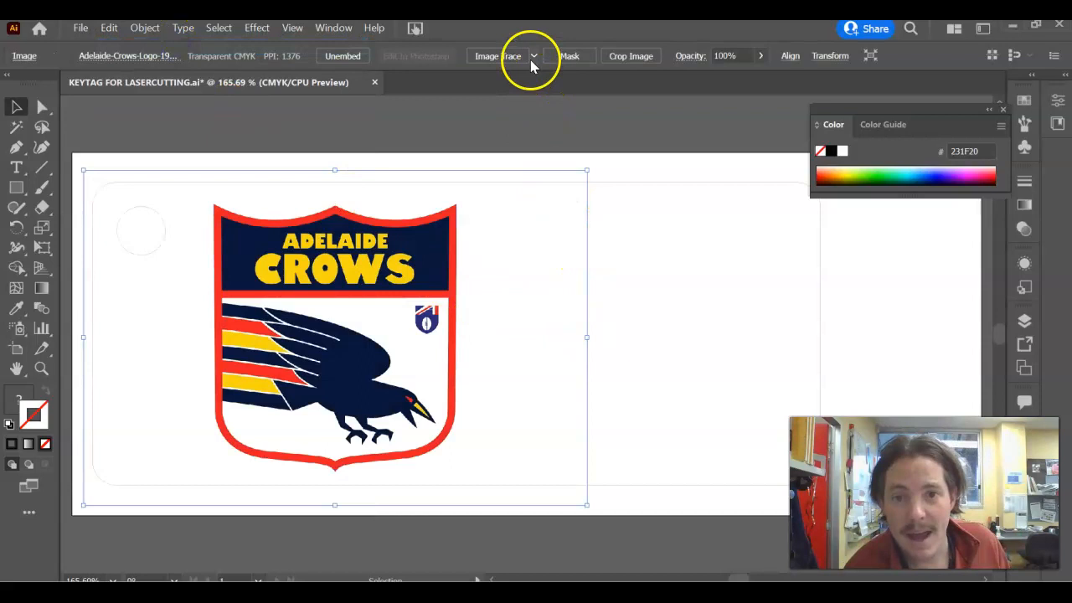
- Trace the logo with the Black and White Logo preset and expand it into paths
left_click(534, 55)
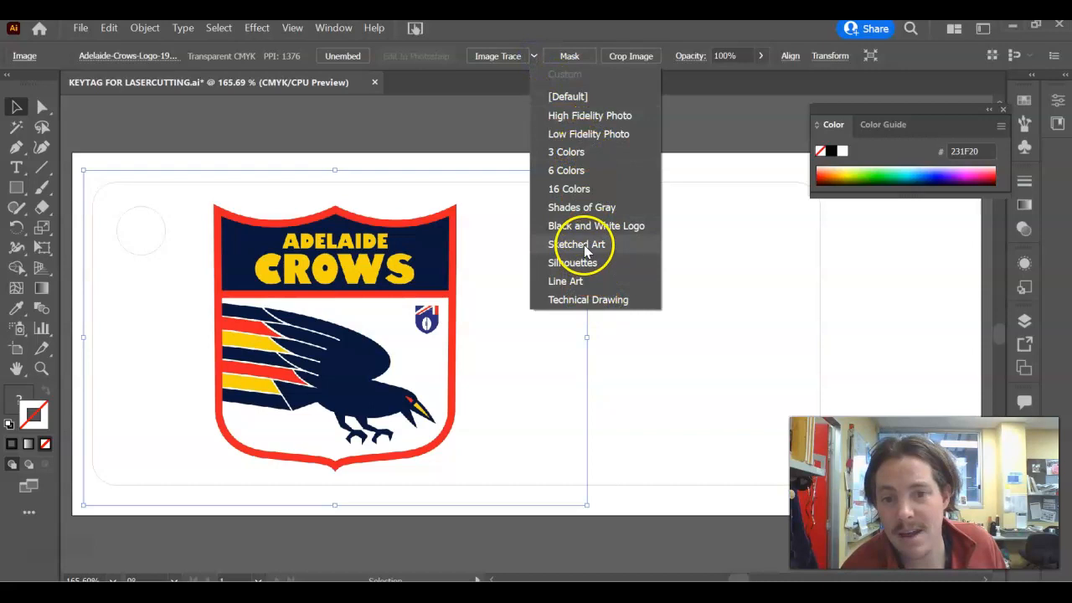
left_click(595, 225)
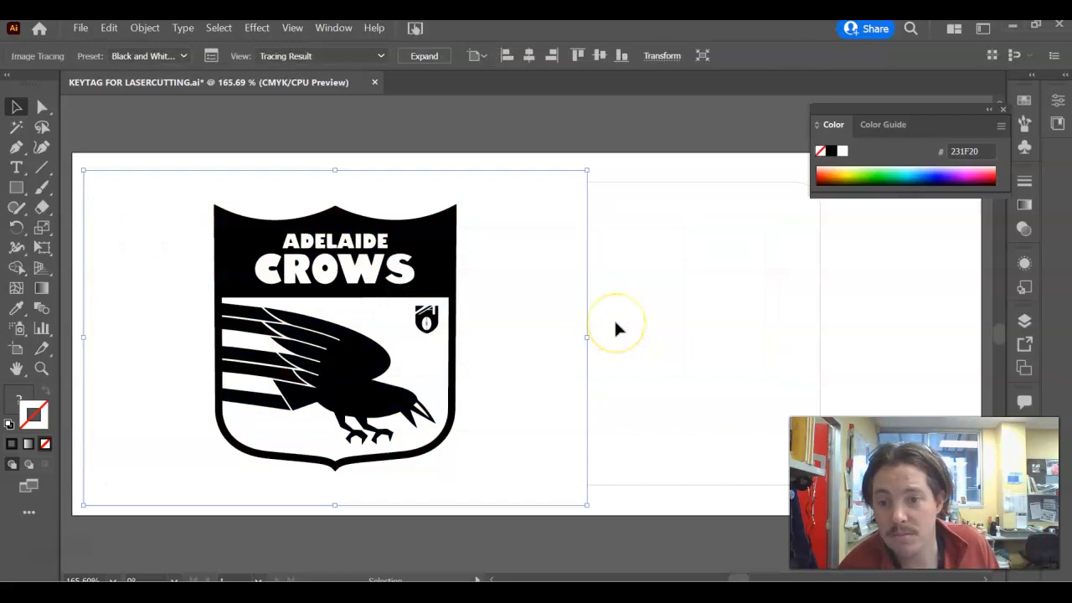
mouse_move(531, 280)
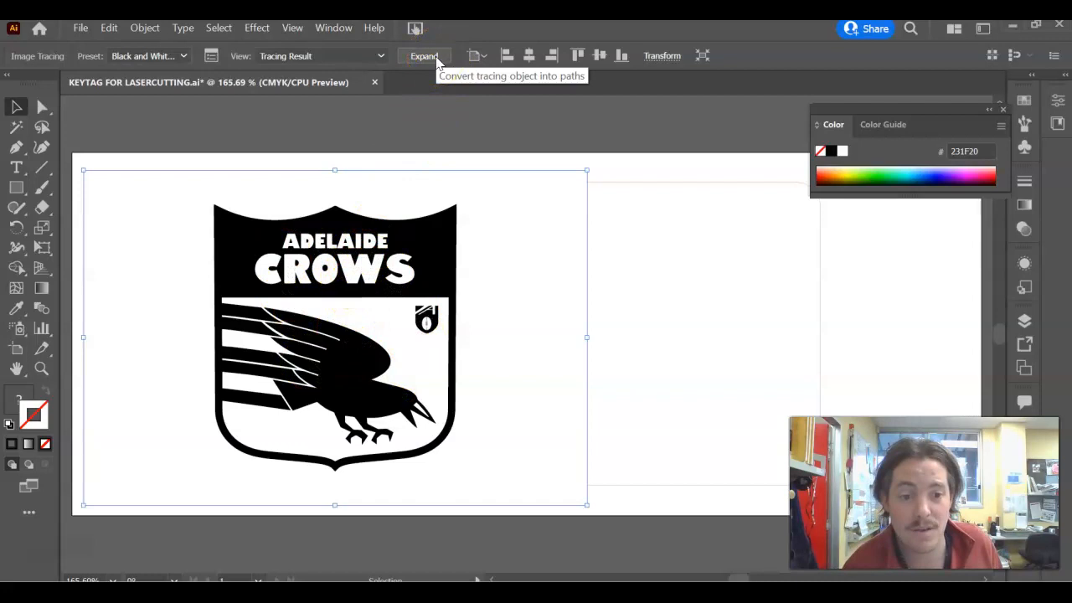
left_click(423, 55)
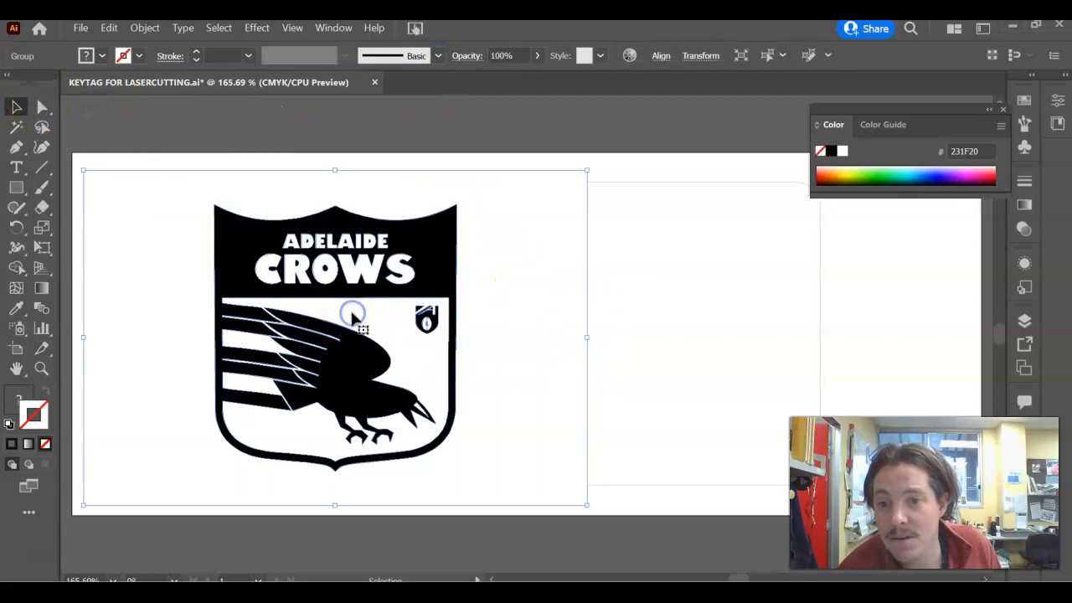